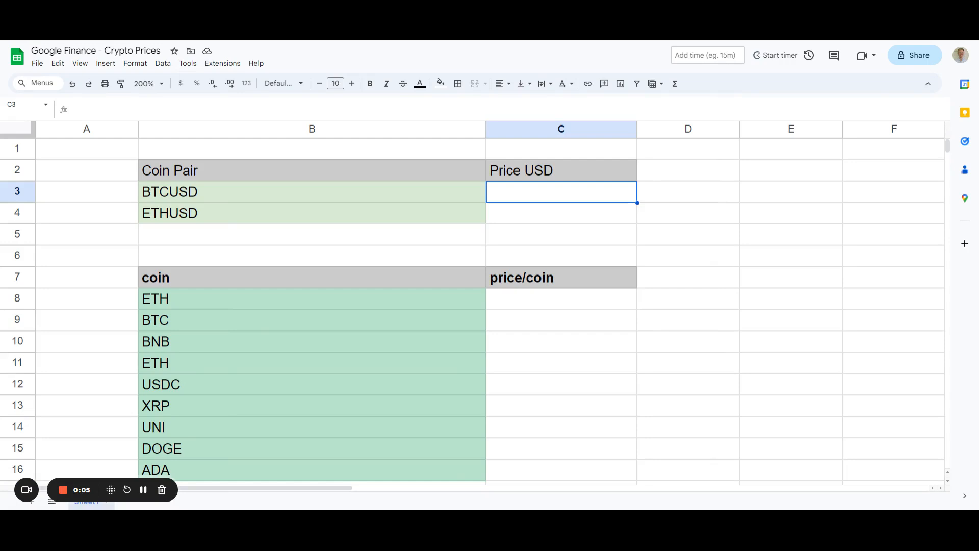
mouse_move(595, 192)
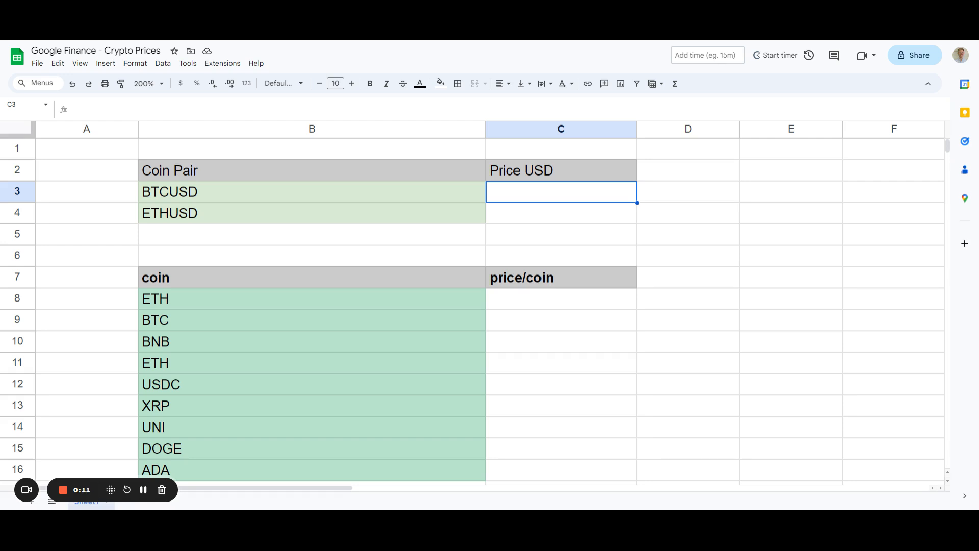
Enter =GOOGLEFINANCE(B3) in C3 to get the BTCUSD price 25790.4, then reselect C3.
text(=)
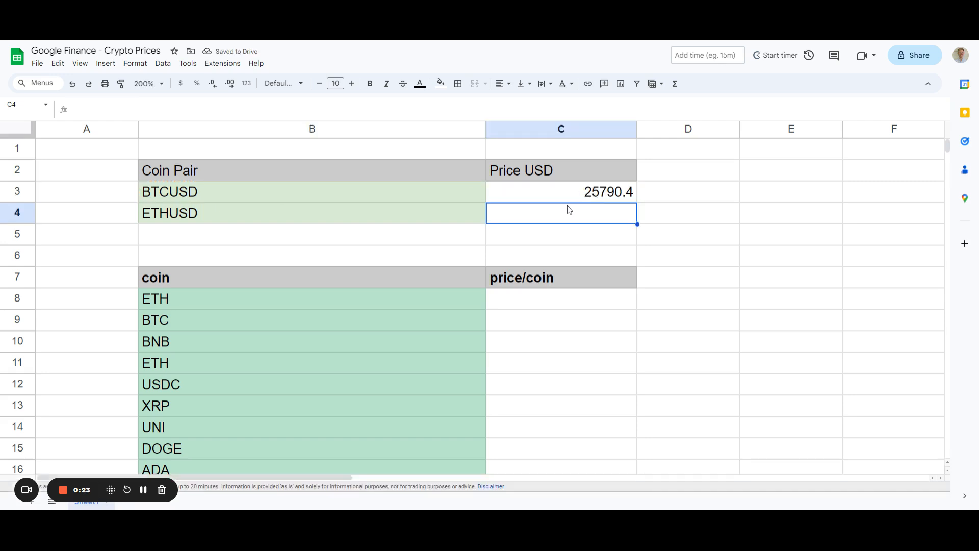
click(560, 192)
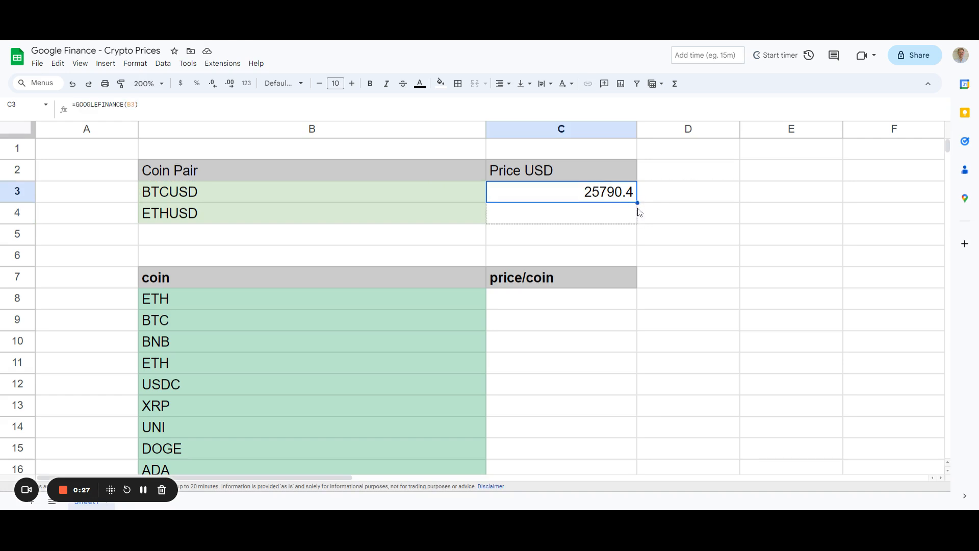
Fill the GOOGLEFINANCE formula down to C4 for ETHUSD (1625.2), then select ETH's price cell C8.
drag(637, 202, 637, 223)
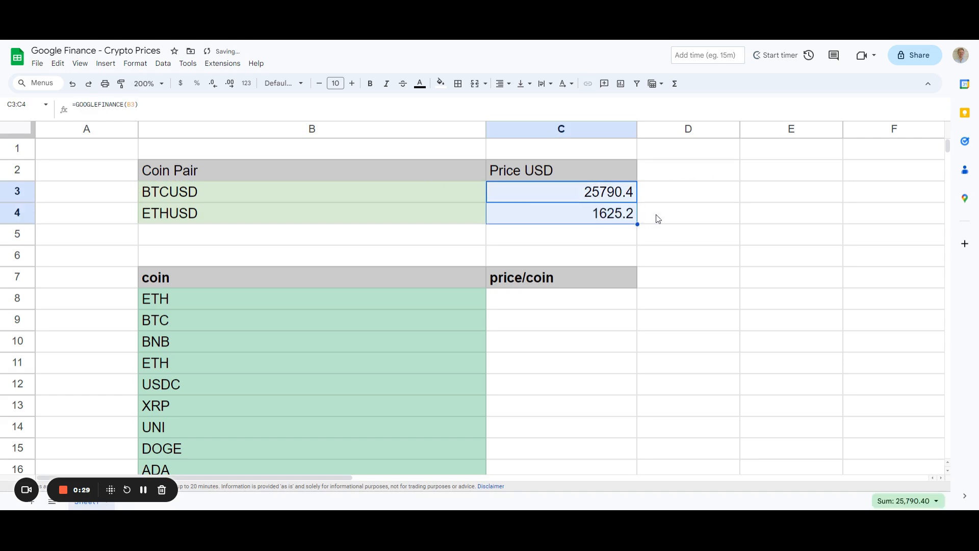
click(560, 214)
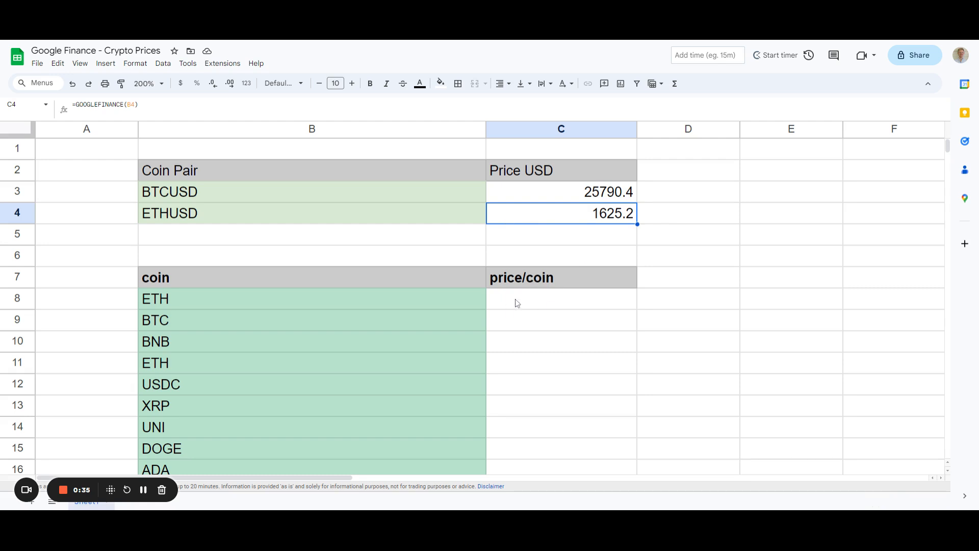
click(561, 298)
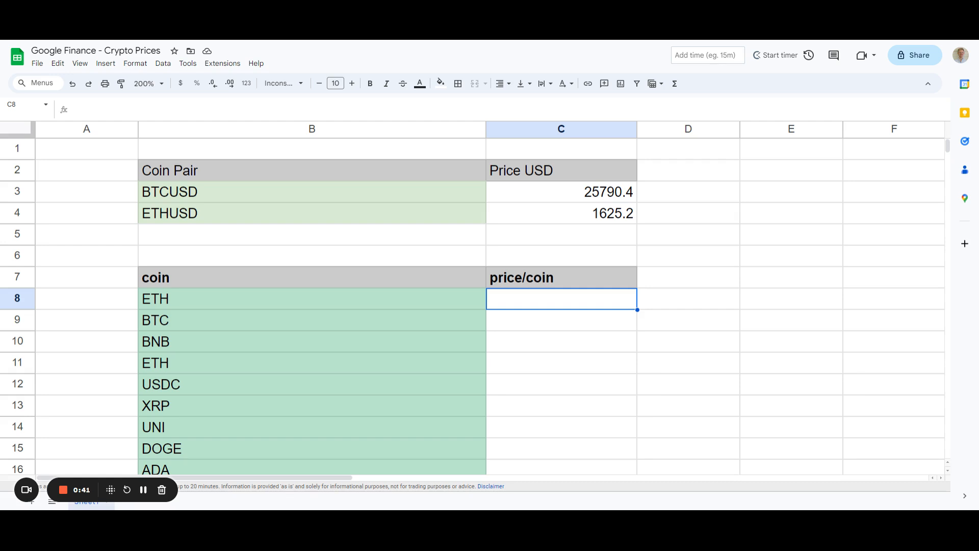
text(=)
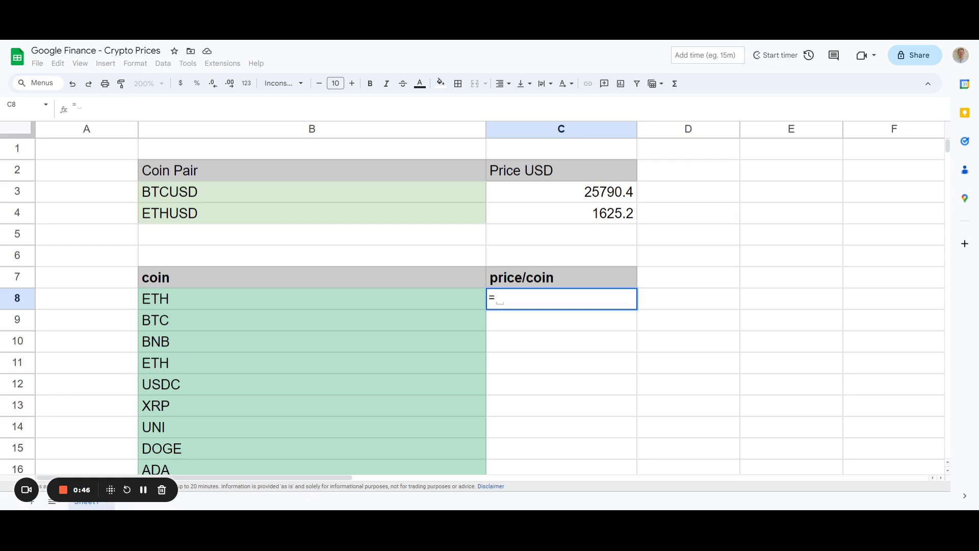
text(IMPORTAN)
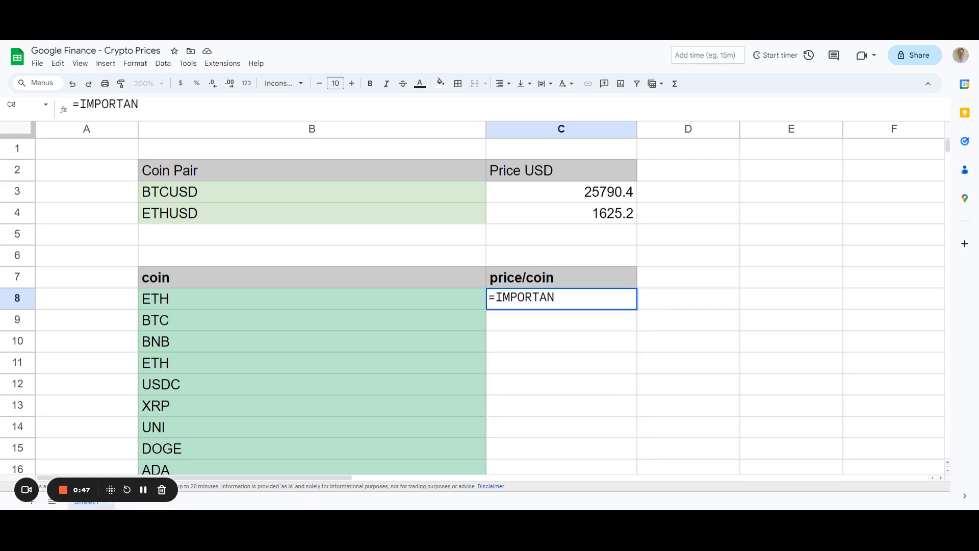
text(DATA()
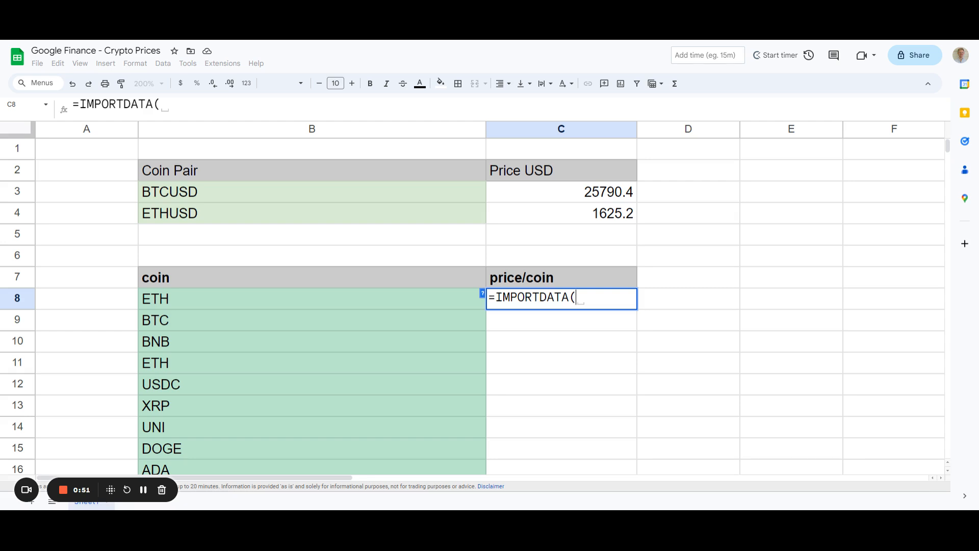
text(CONCATENATE()
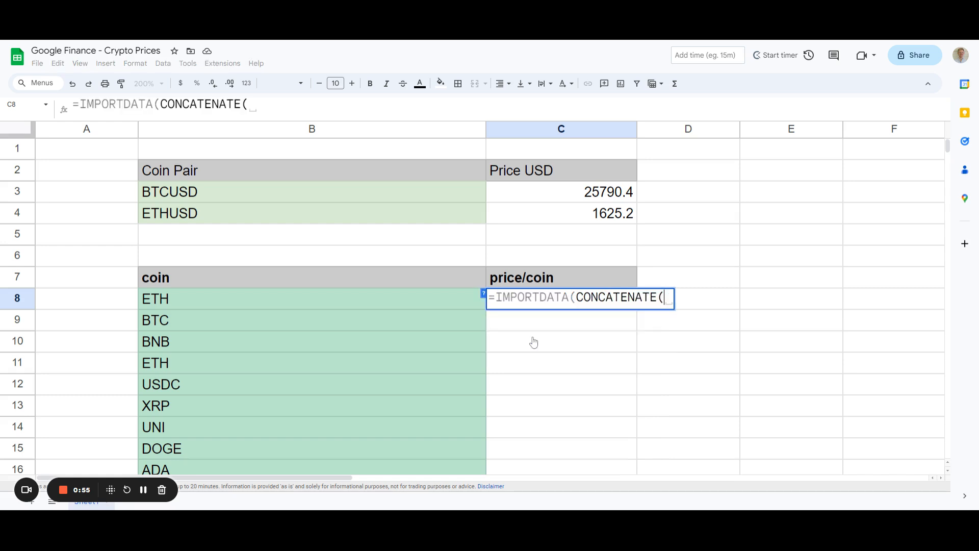
text(")
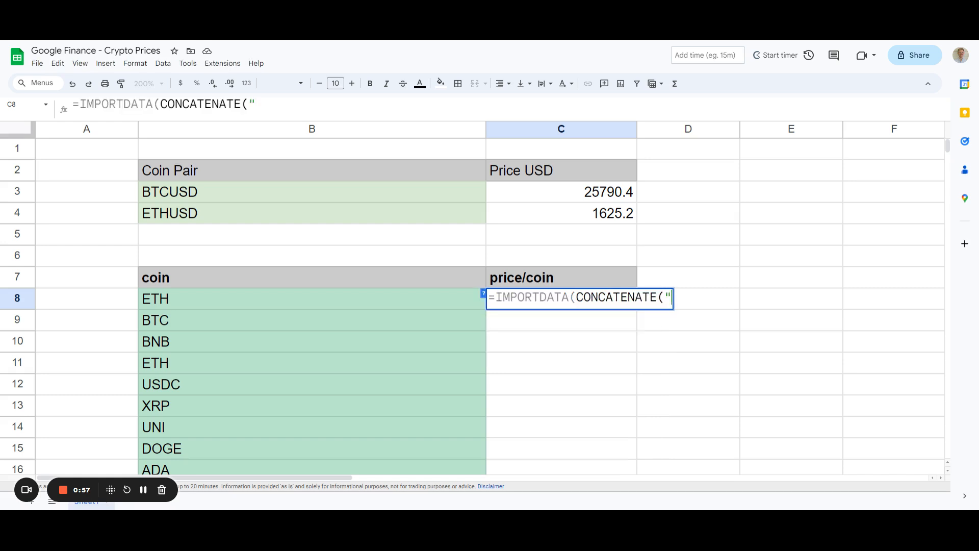
text(ht)
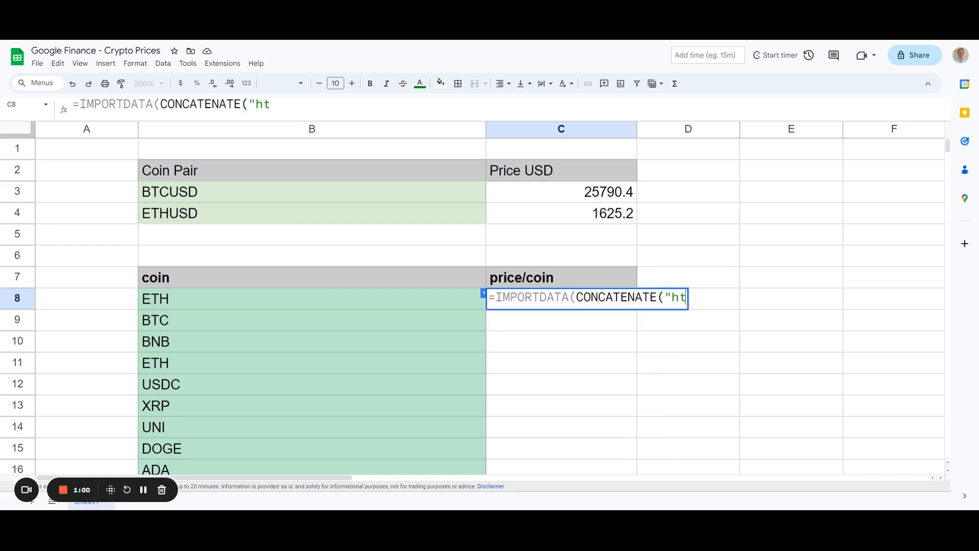
text(tps)
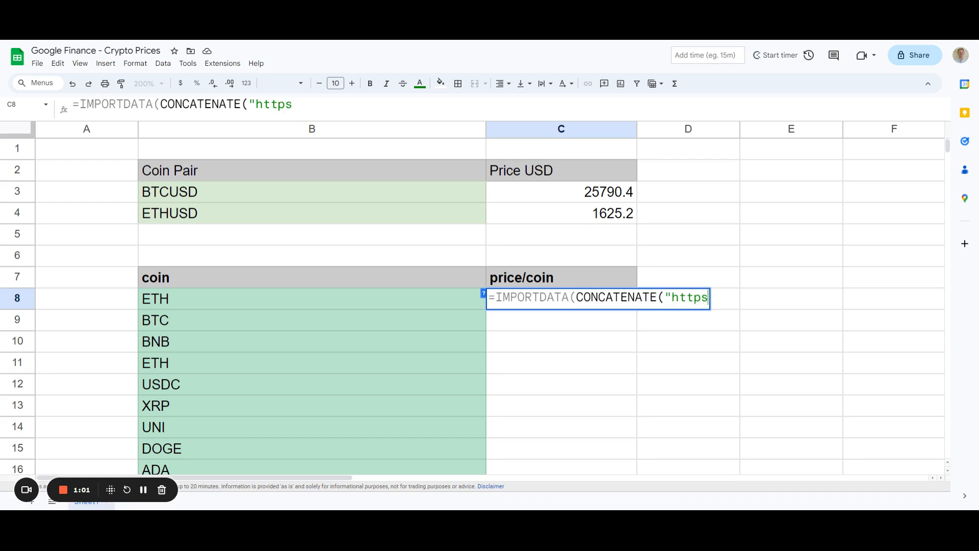
text(://)
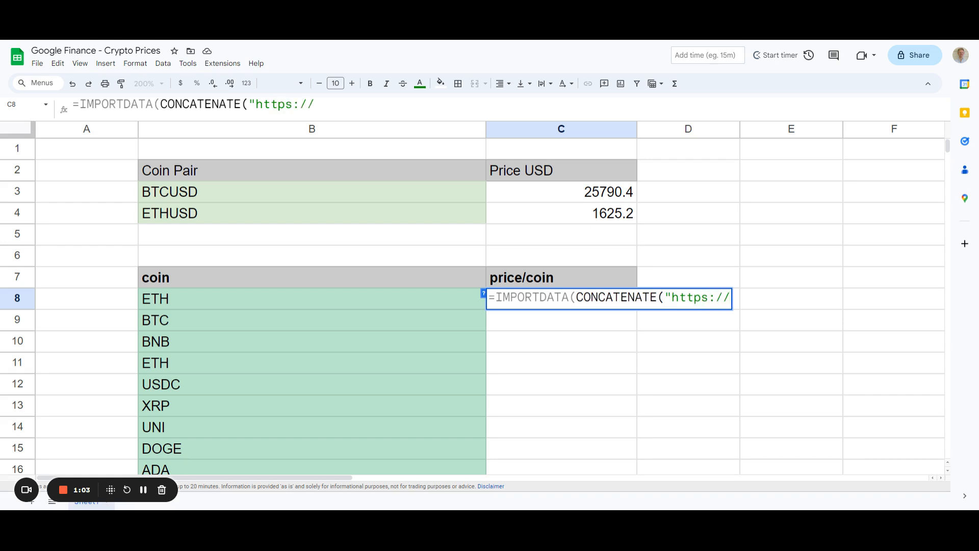
text(www.crypt)
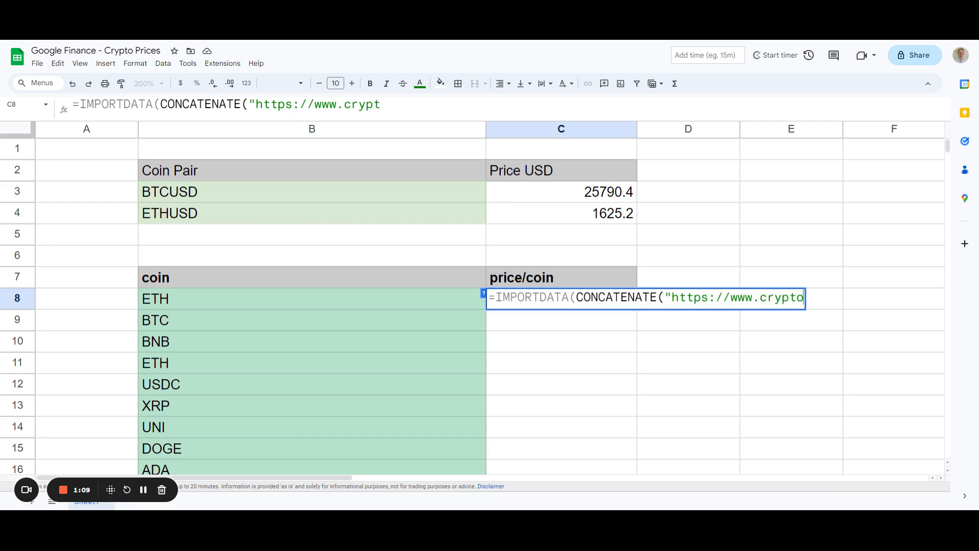
text(oprices.cc)
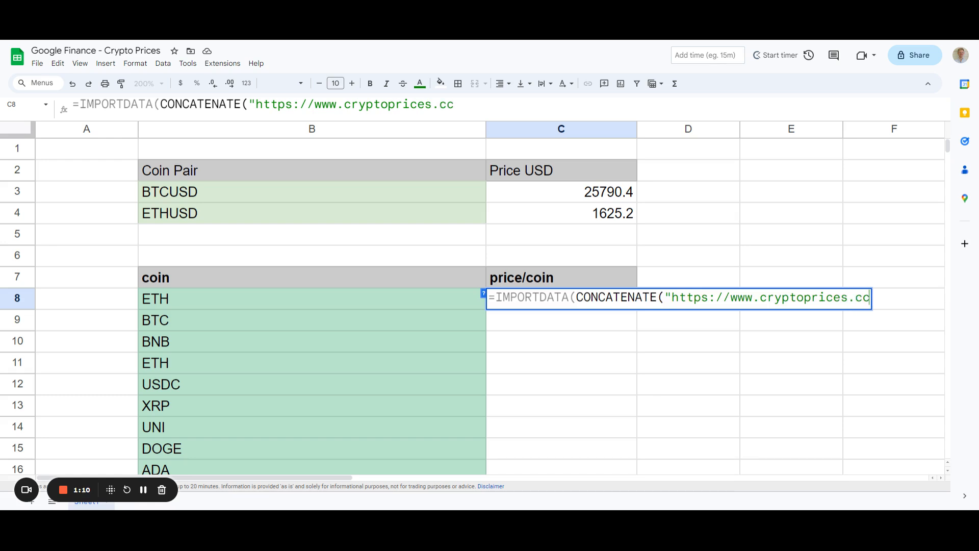
text(/")
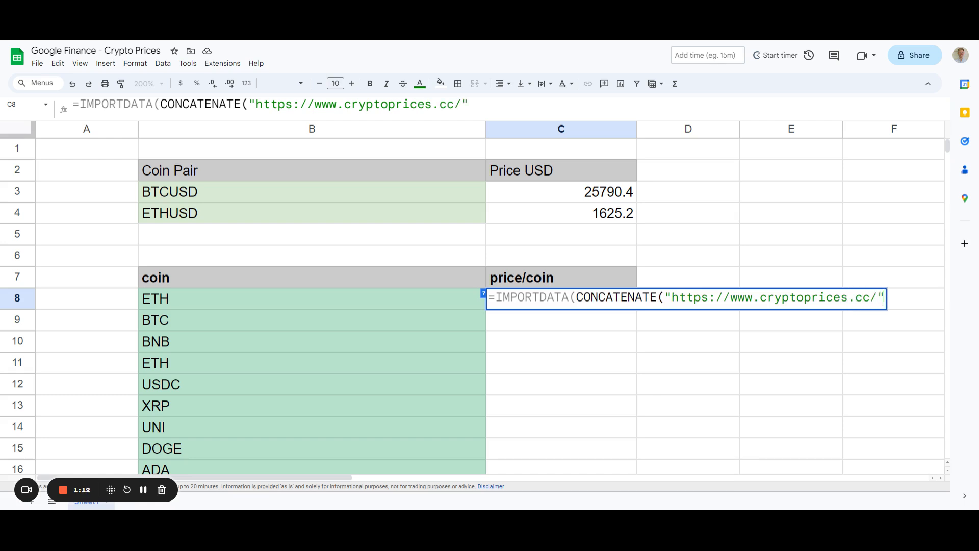
text(,)
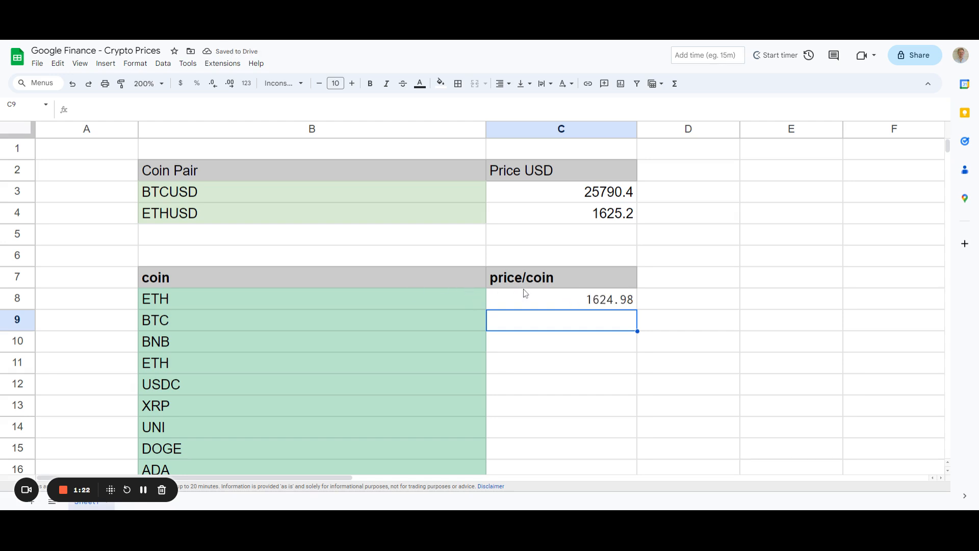
mouse_move(526, 307)
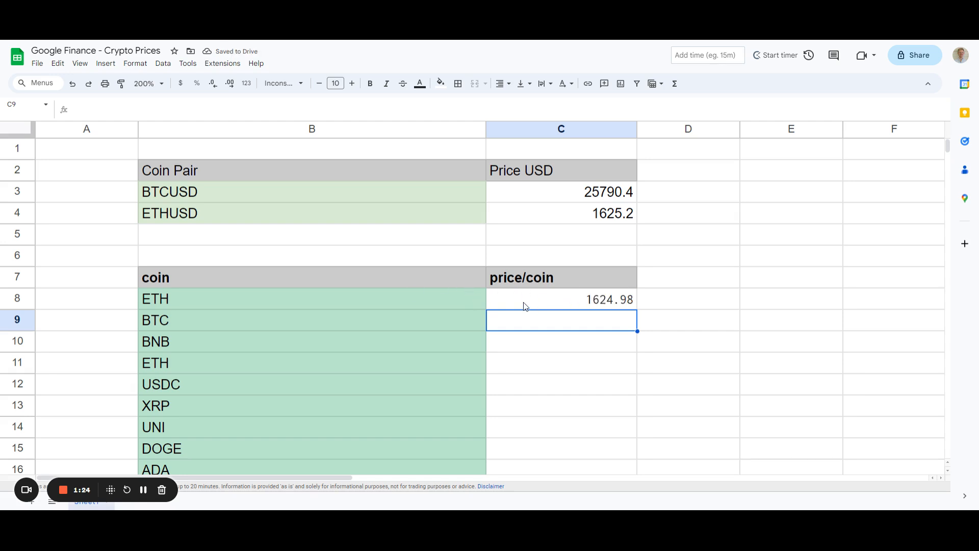